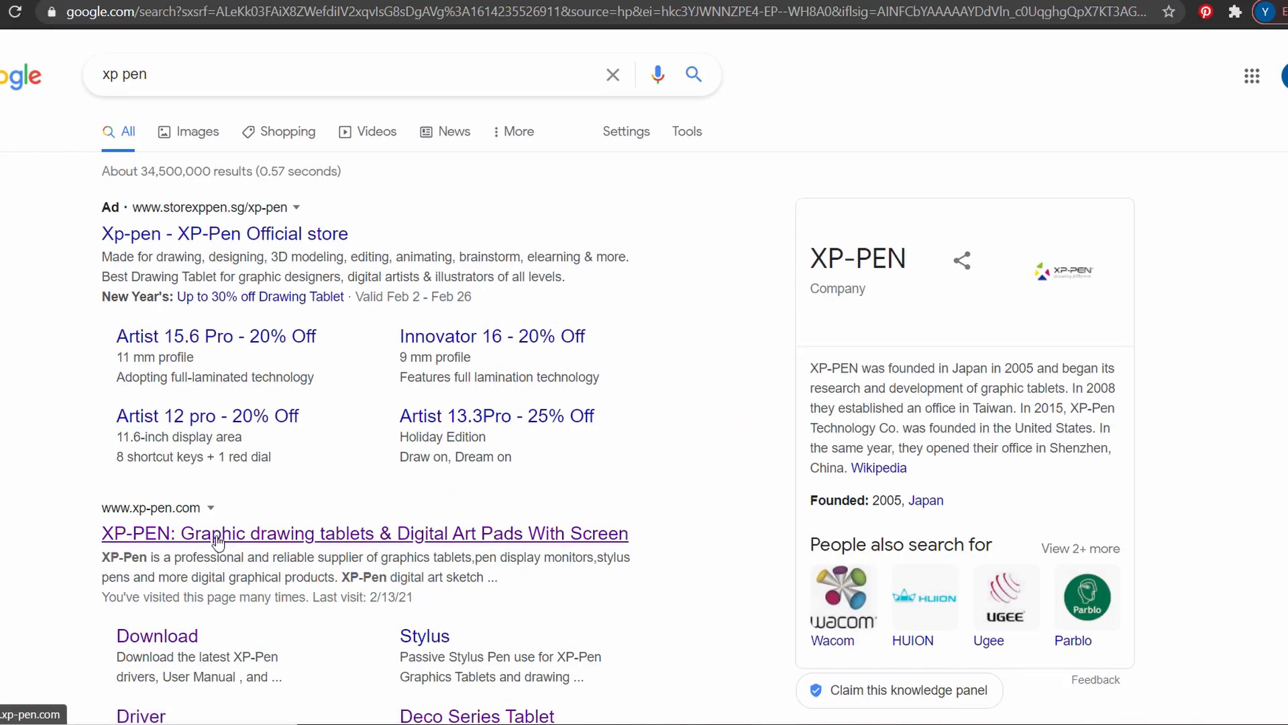
- Open the Deco mini7W download page on xp-pen.com and scroll to the Windows driver
scroll(down, 3)
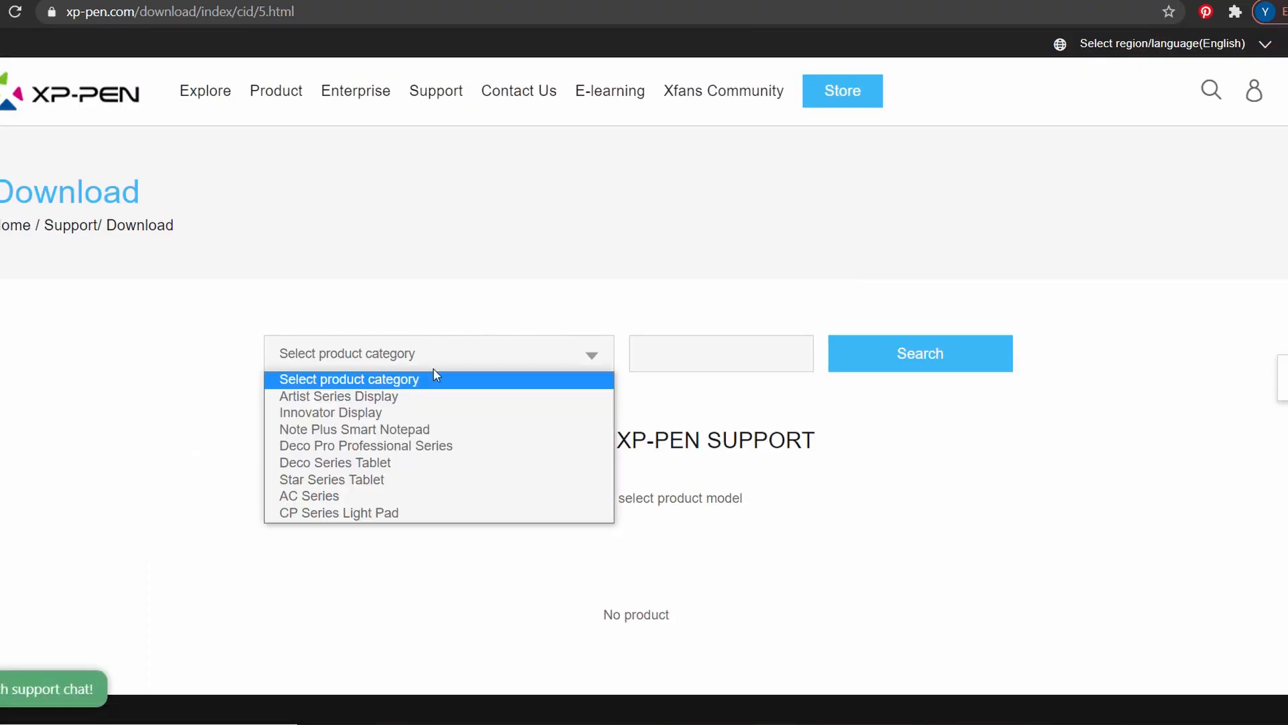
mouse_move(378, 462)
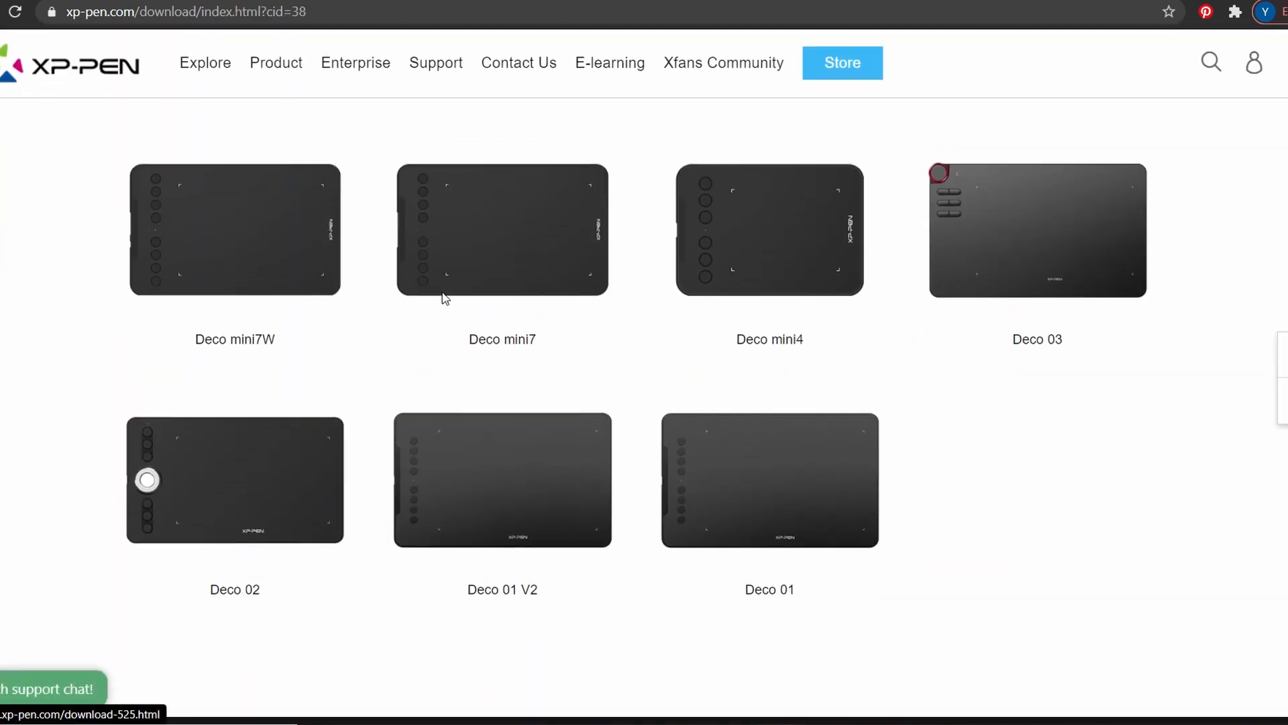
click(234, 229)
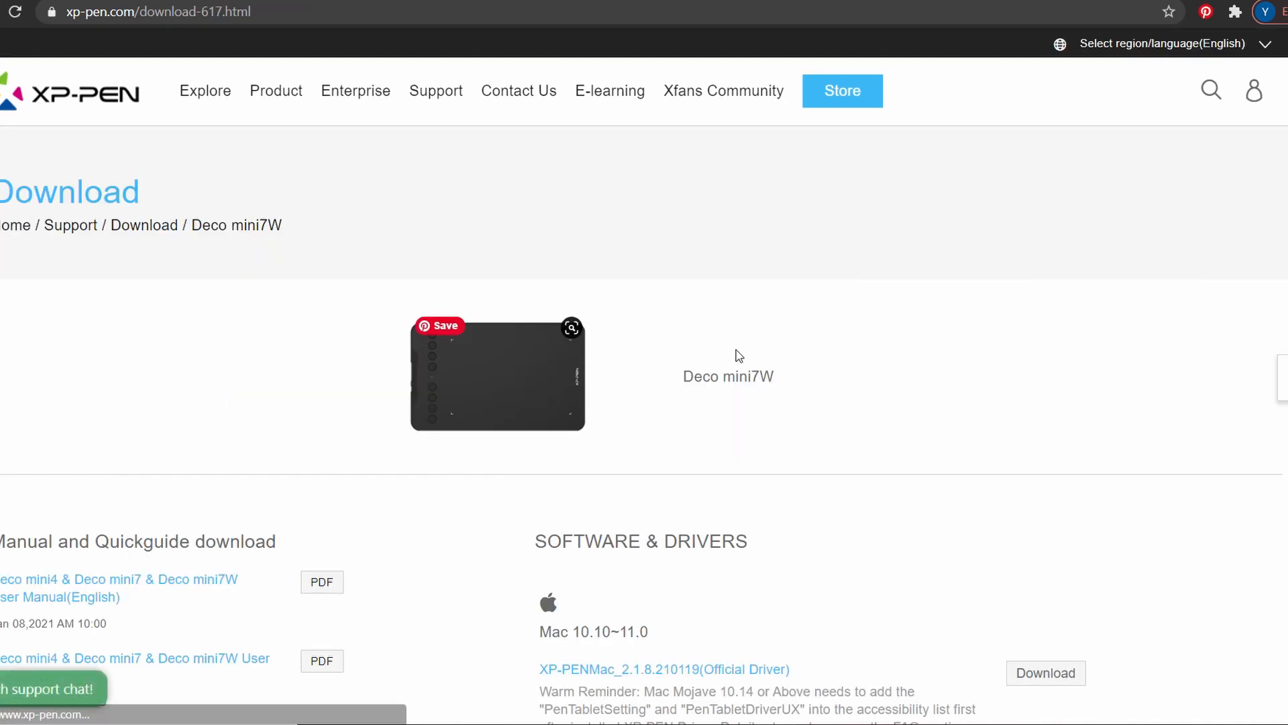
scroll(down, 3)
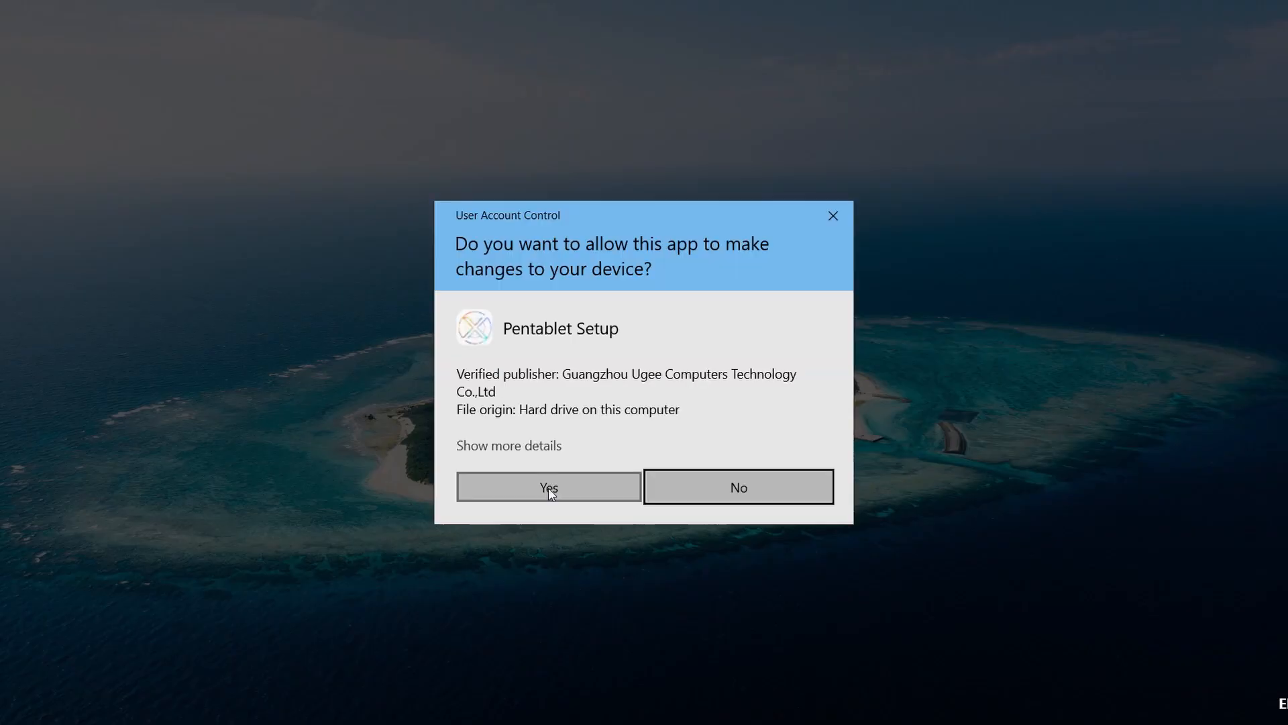
- Approve the Pentablet installer's User Account Control prompt, then launch the installed Pentablet app
click(548, 486)
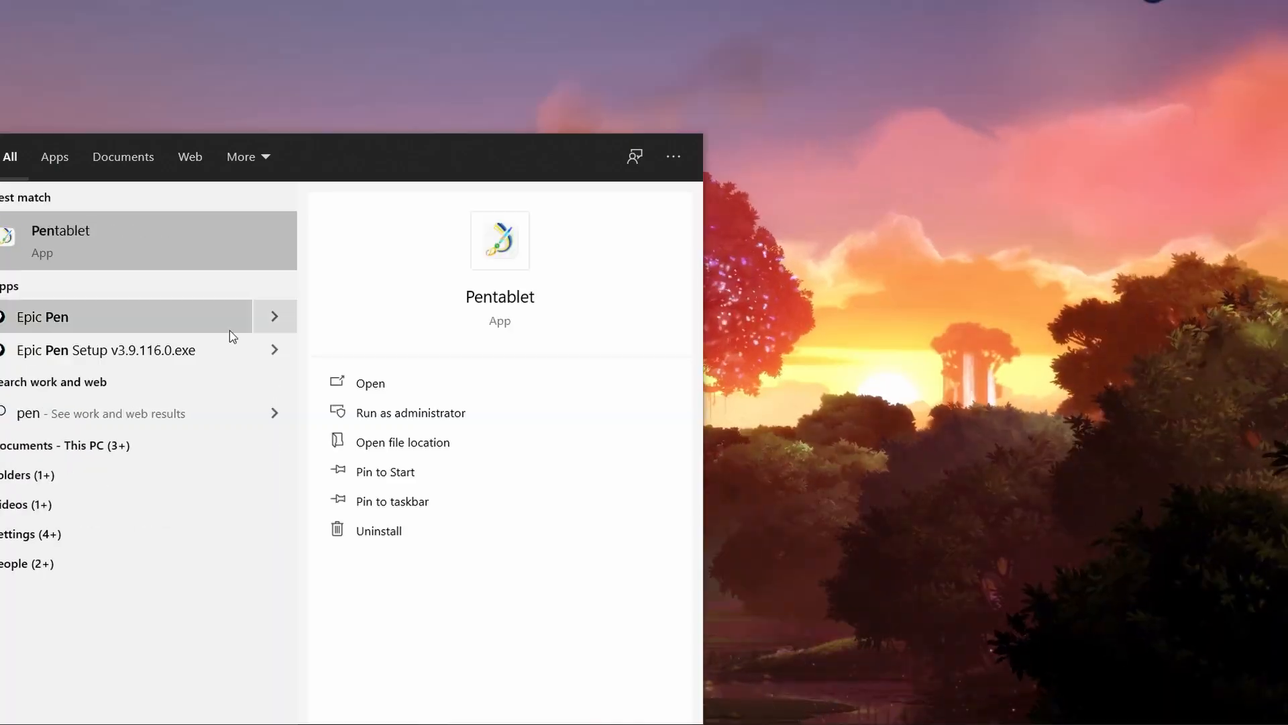
click(369, 381)
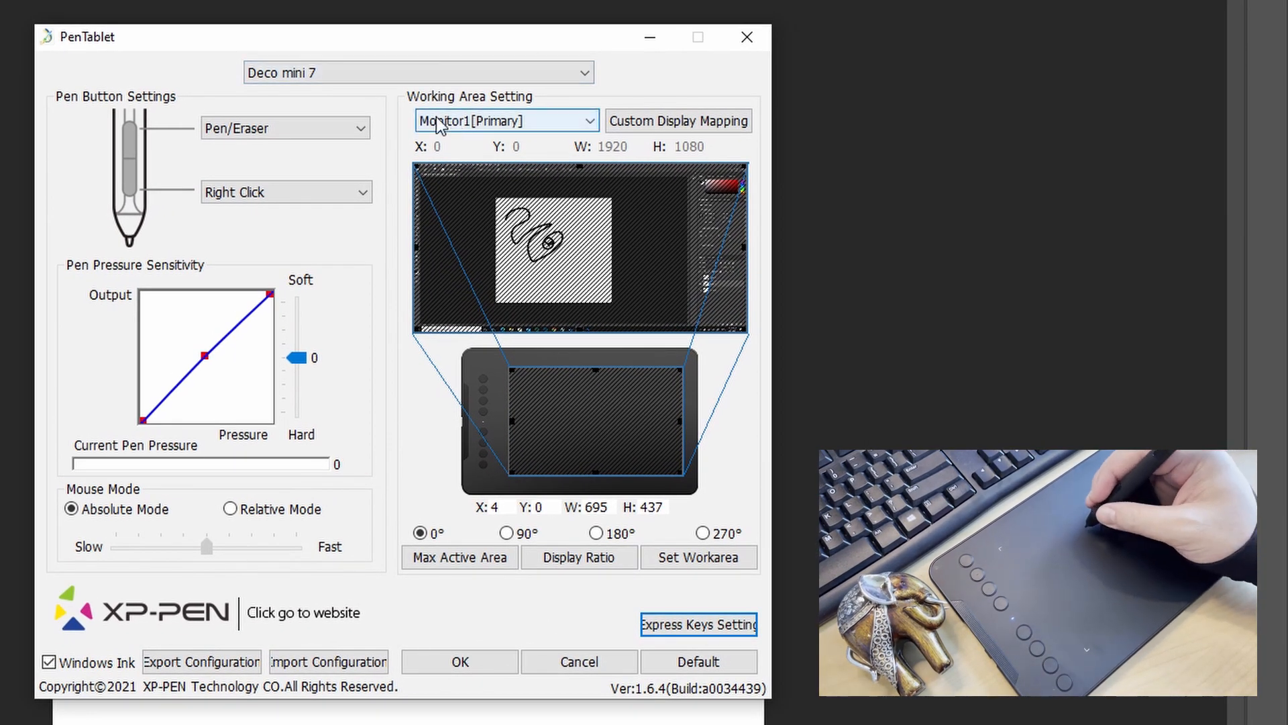
- Review the pen button actions and Deco mini 7 device, keeping the primary monitor mapping
click(285, 191)
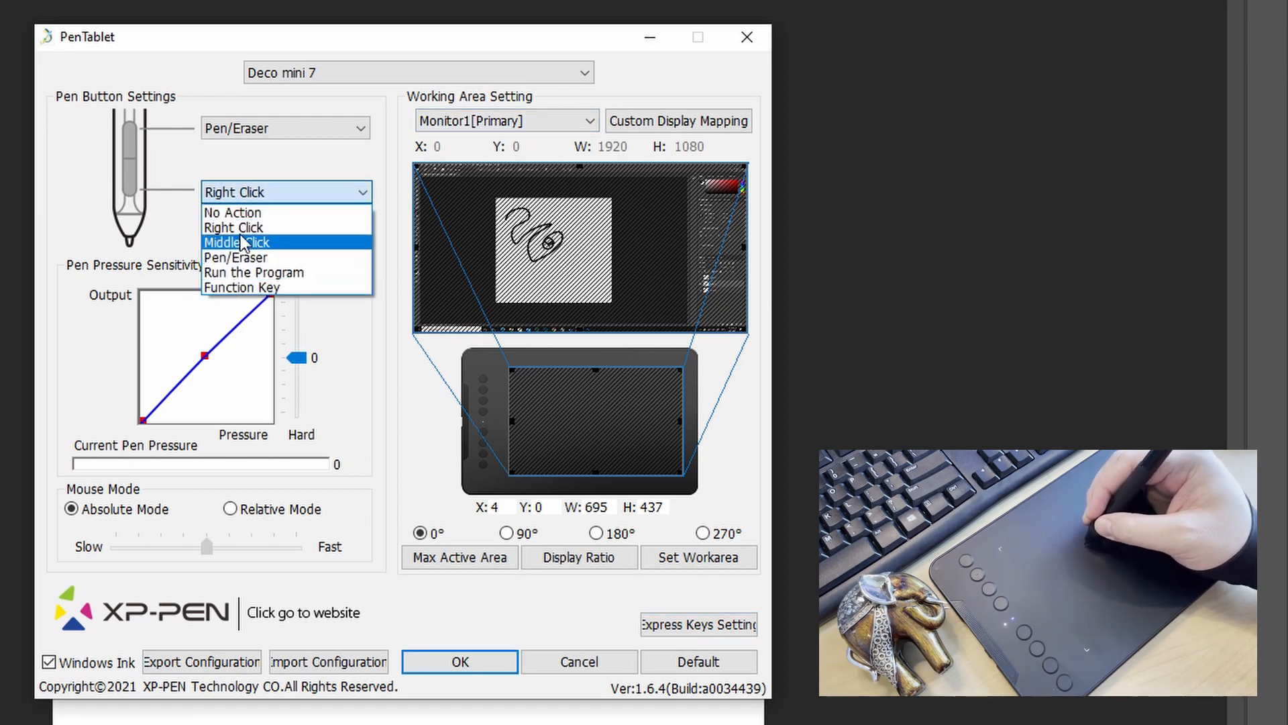
click(236, 257)
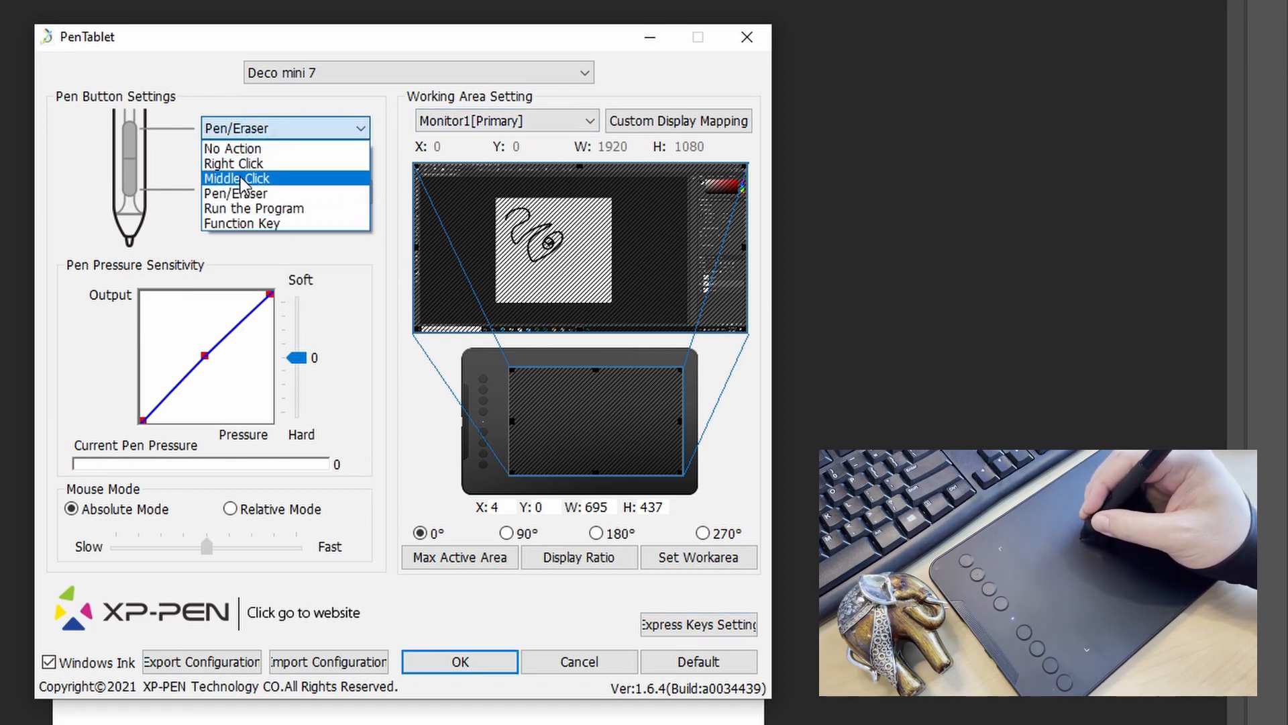
click(236, 163)
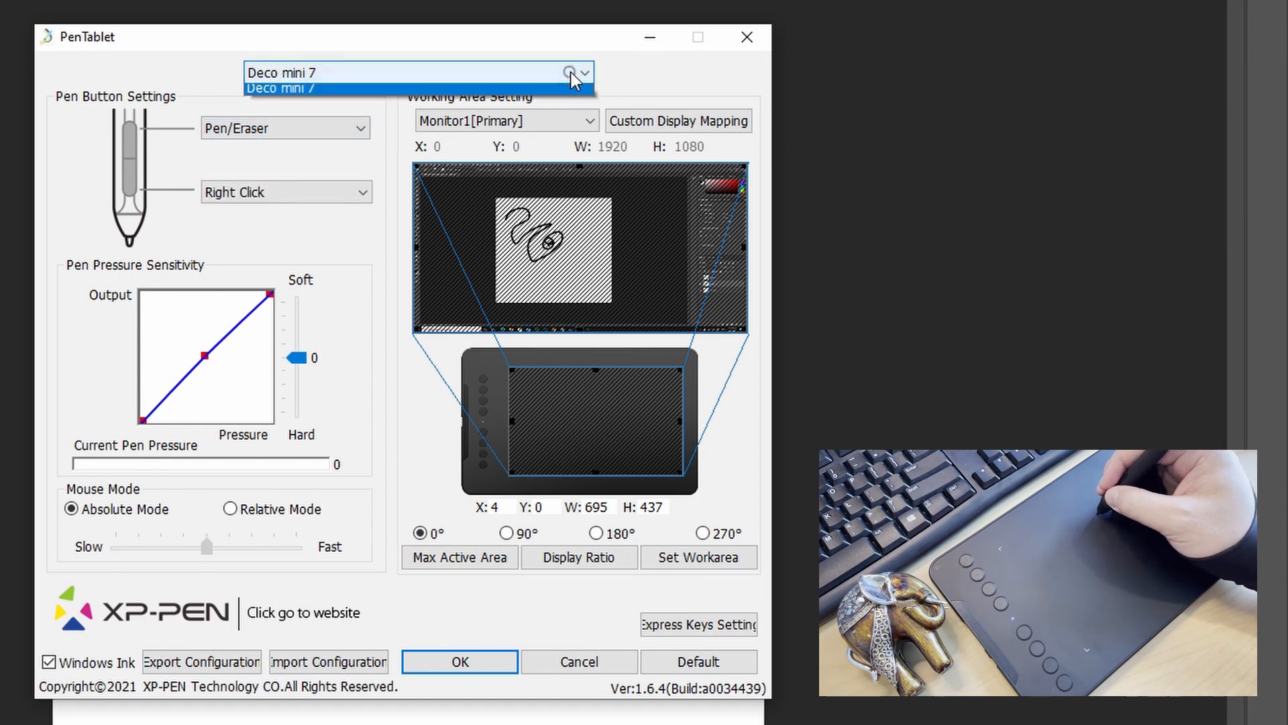
click(589, 121)
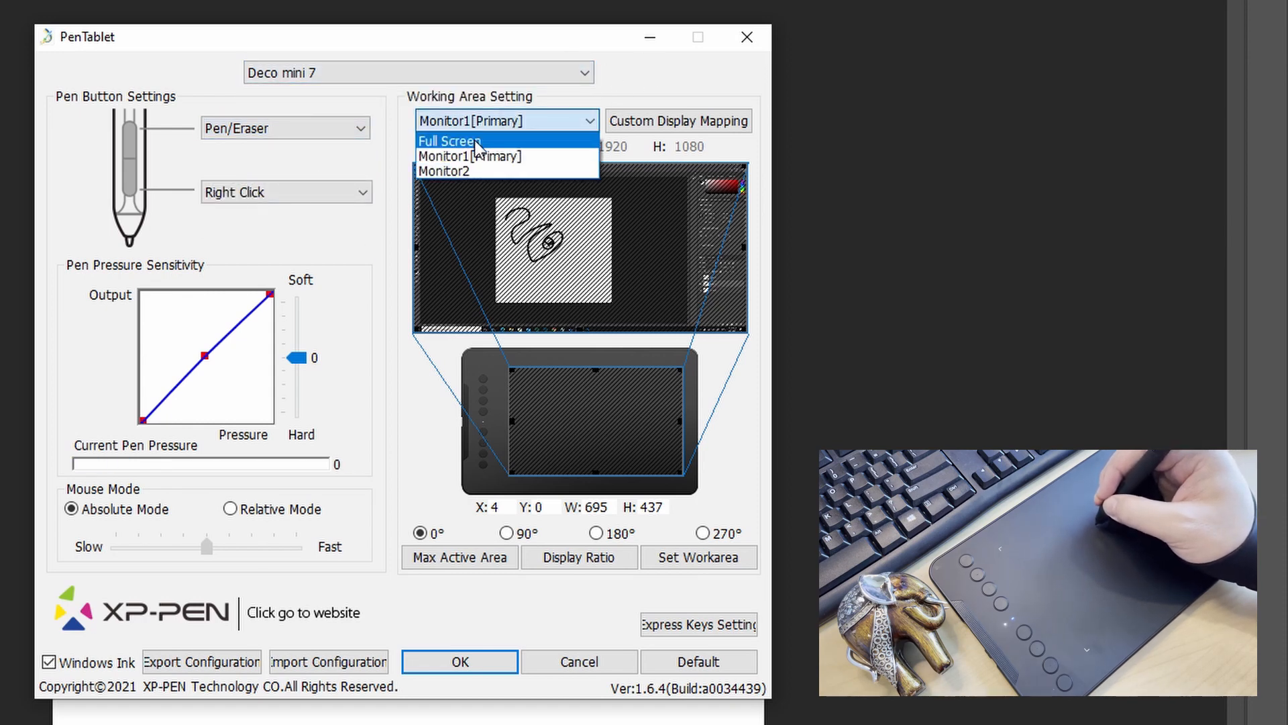
click(469, 155)
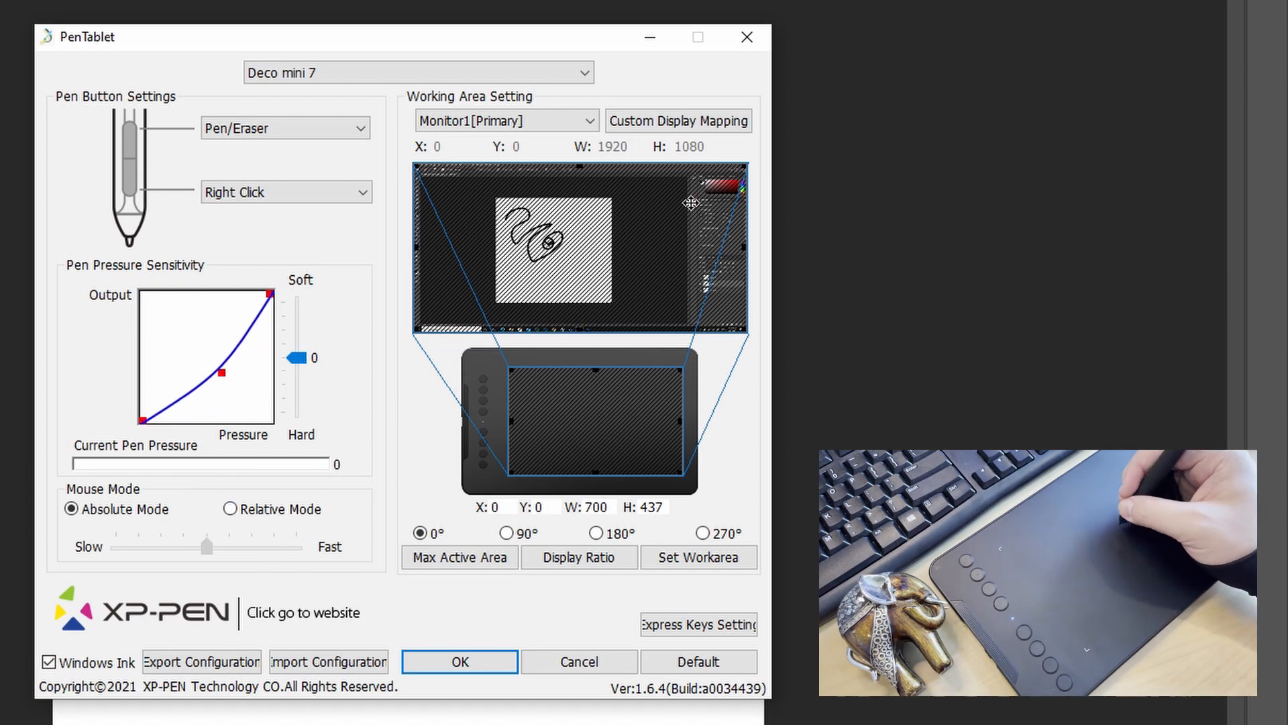
click(698, 625)
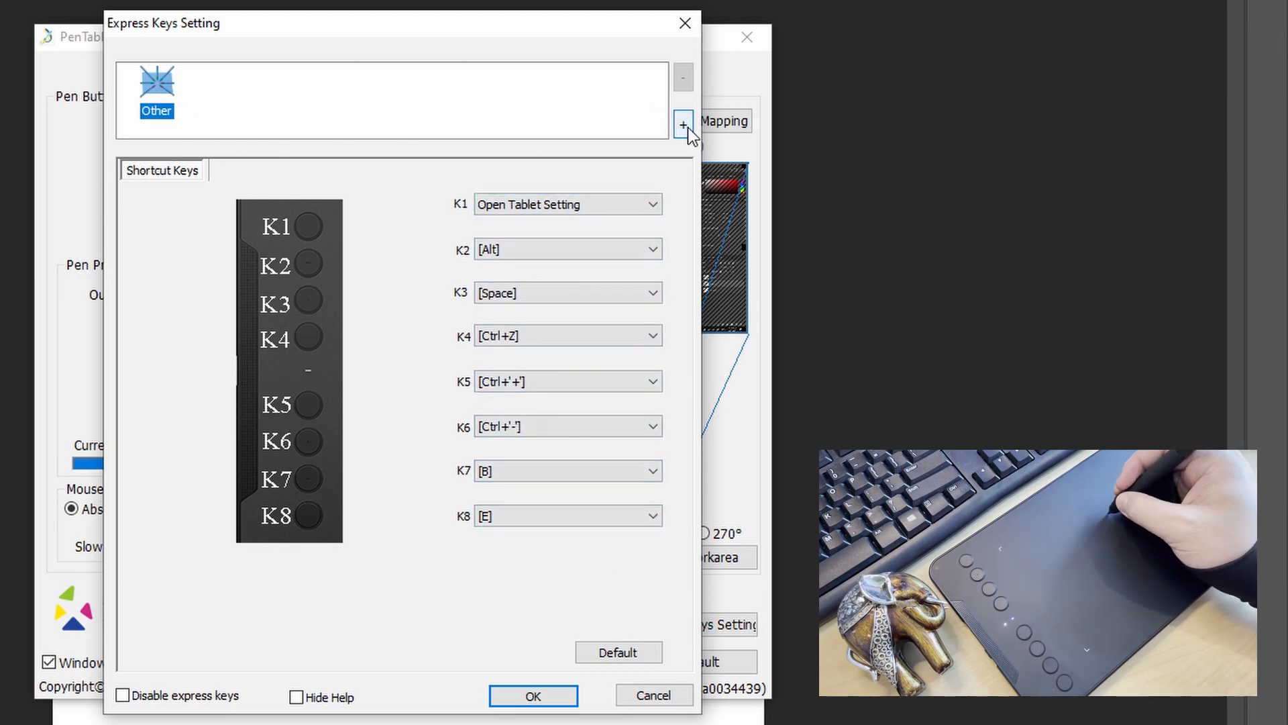
- Keep the default express keys without adding a program set, and apply settings with OK
click(683, 124)
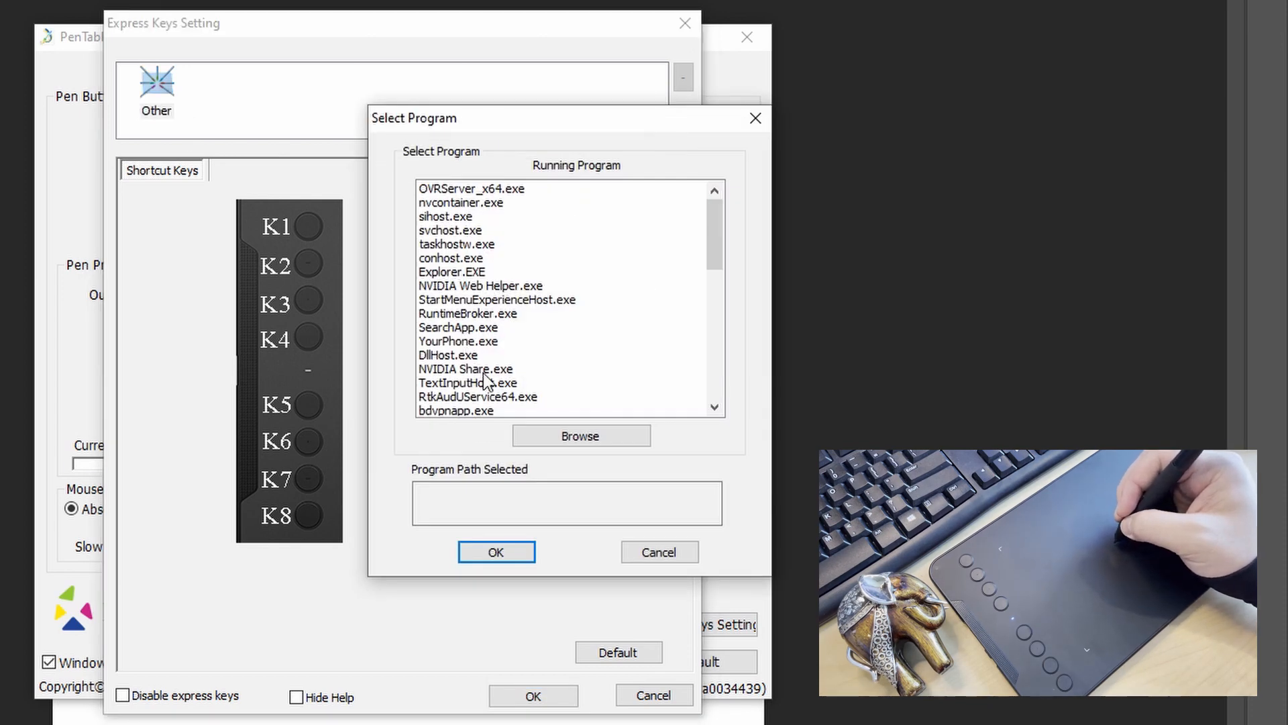
scroll(down, 3)
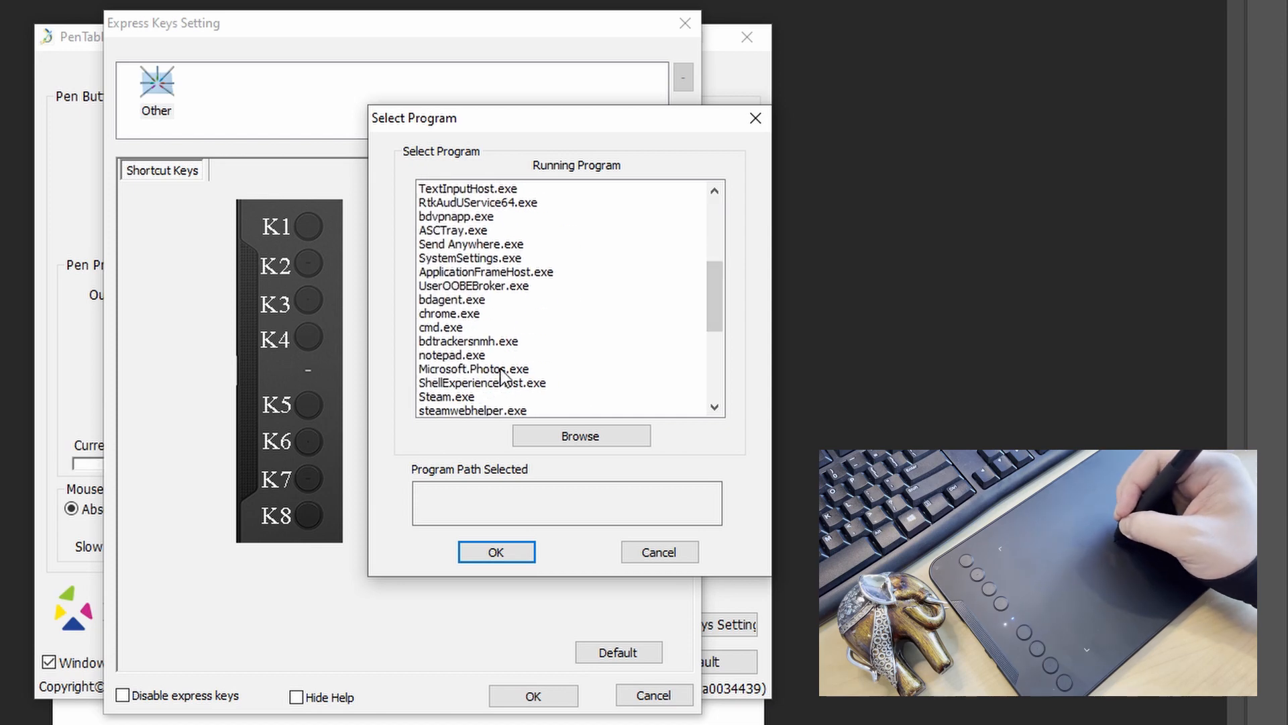
click(494, 552)
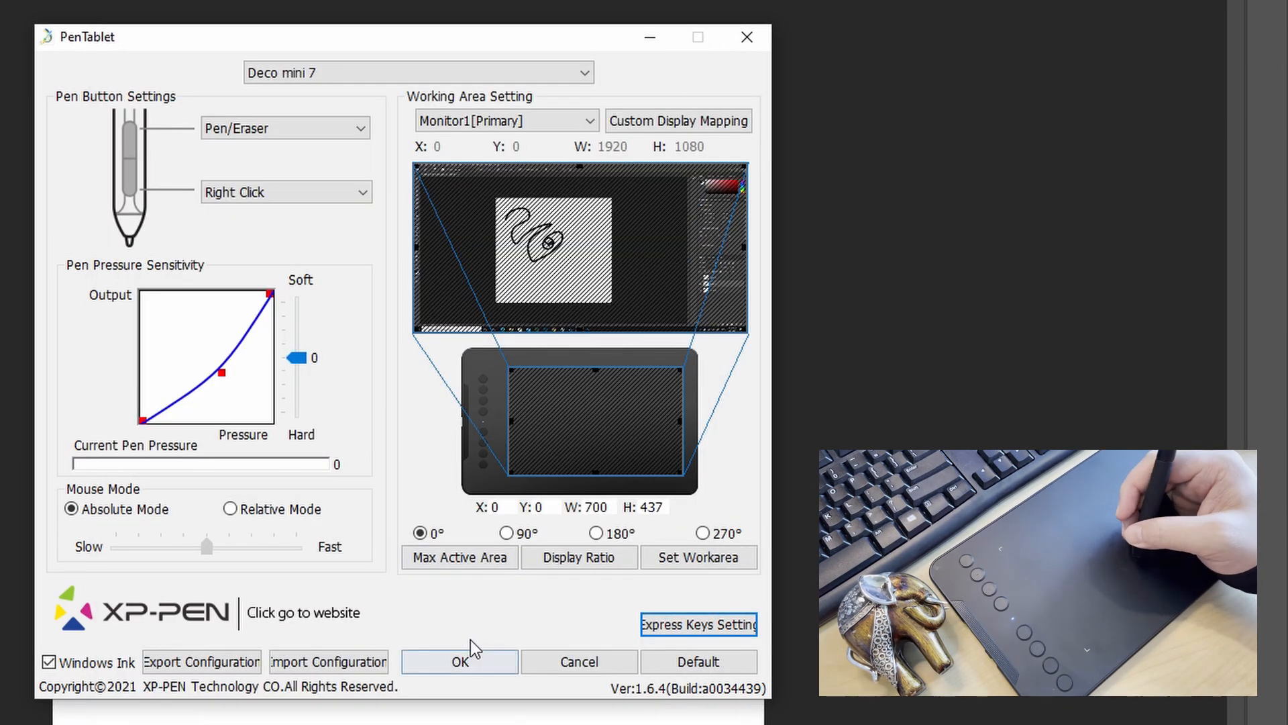
click(458, 661)
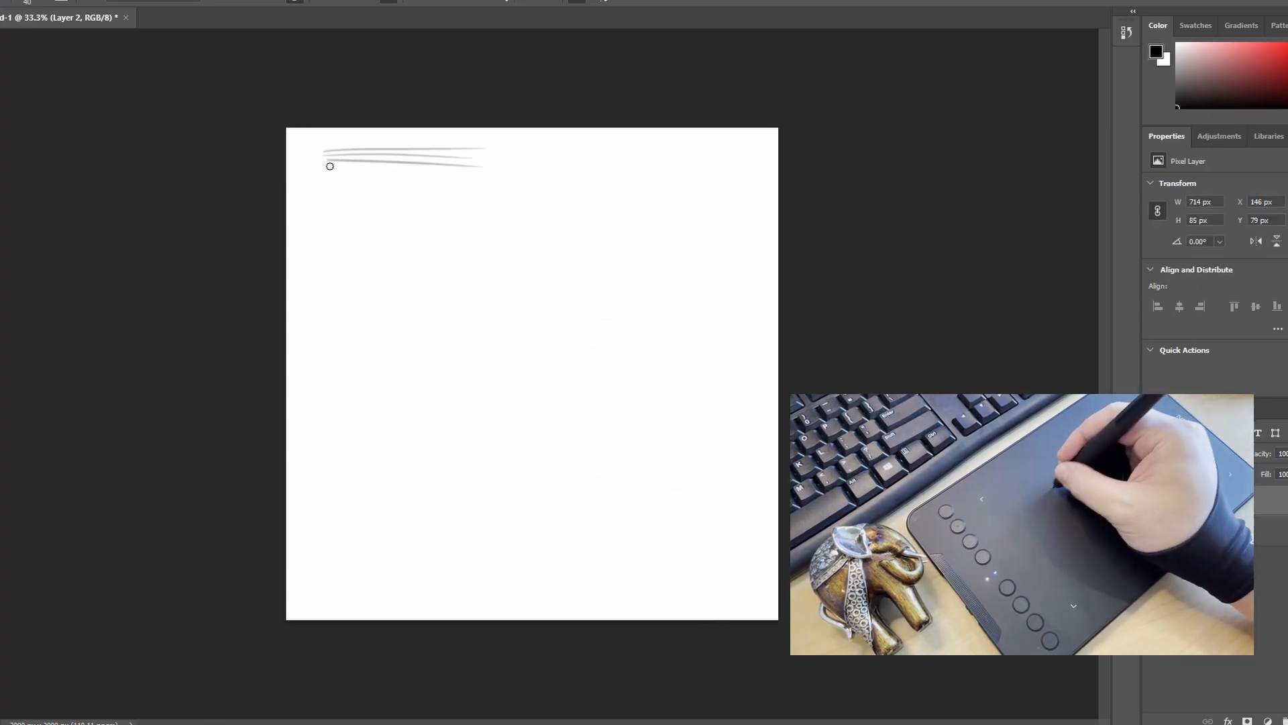
- Draw a grey test stroke with the pen near the canvas's top-left
drag(329, 165, 493, 238)
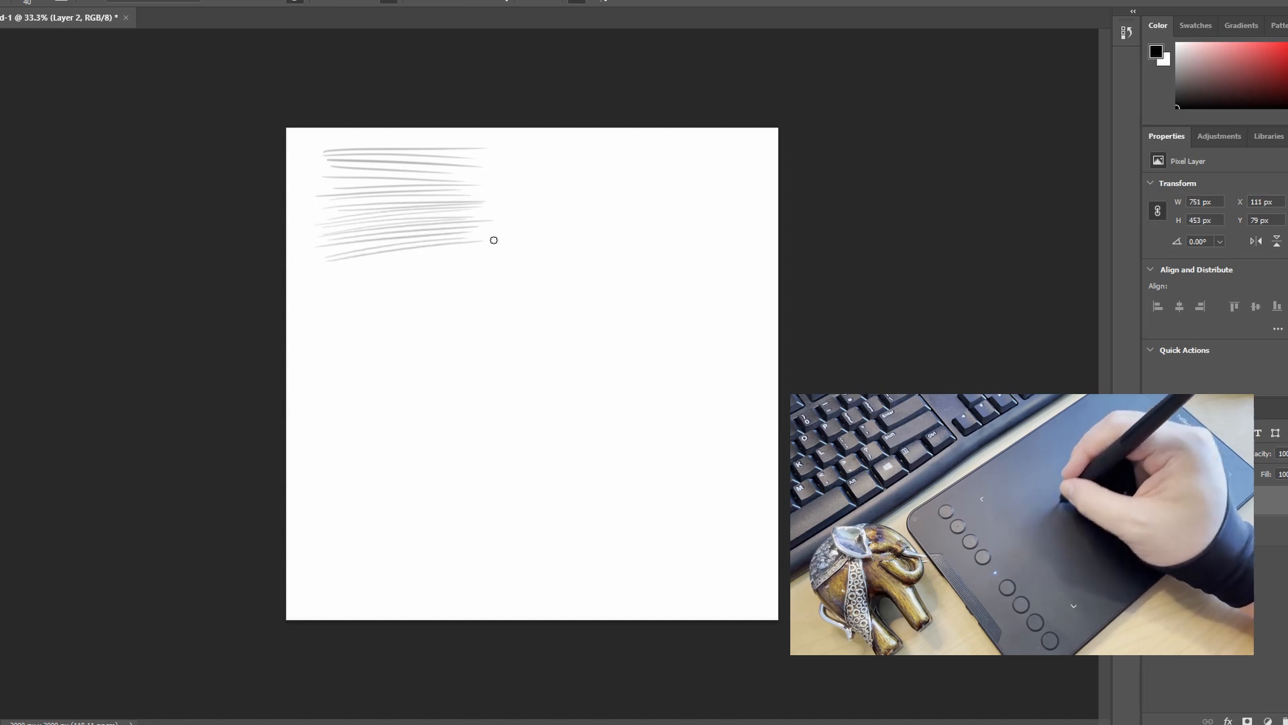